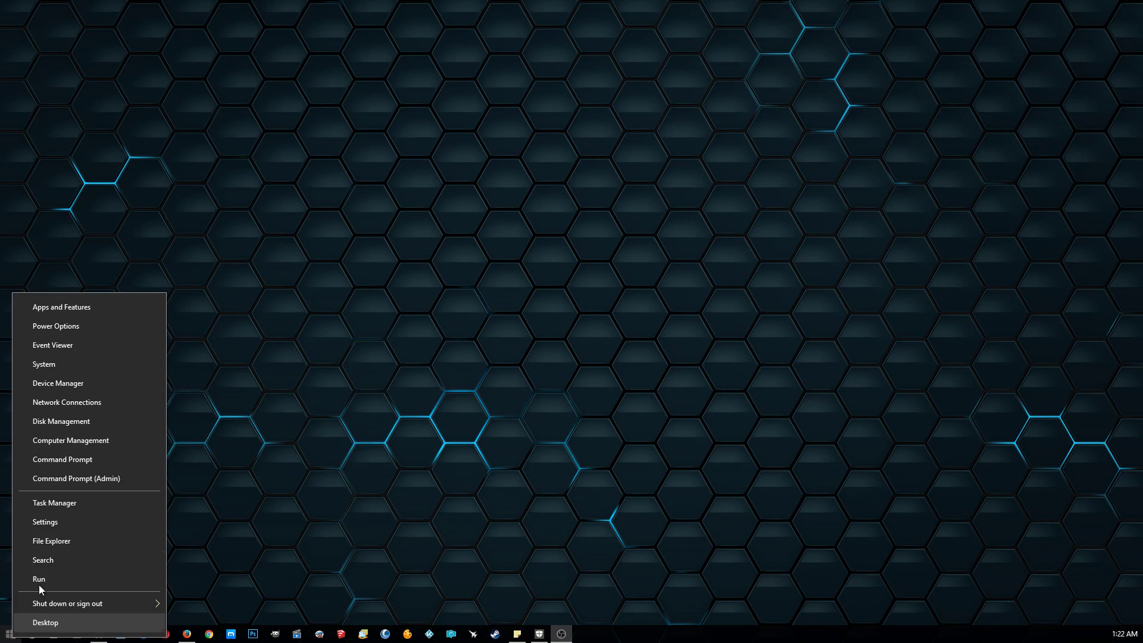
Step: Launch Windows Settings from the Start button's Quick Link menu
{"action": "left_click", "coordinate": [44, 522]}
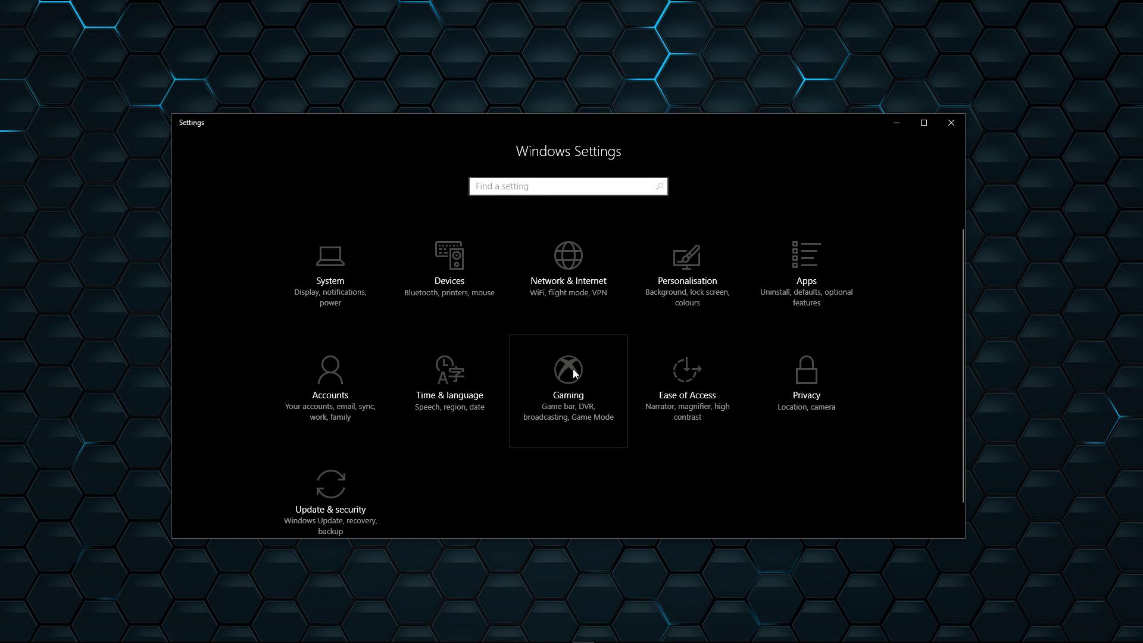
Step: In Gaming, toggle Game bar recording on then off, and go to the Game DVR page
{"action": "left_click", "coordinate": [567, 370]}
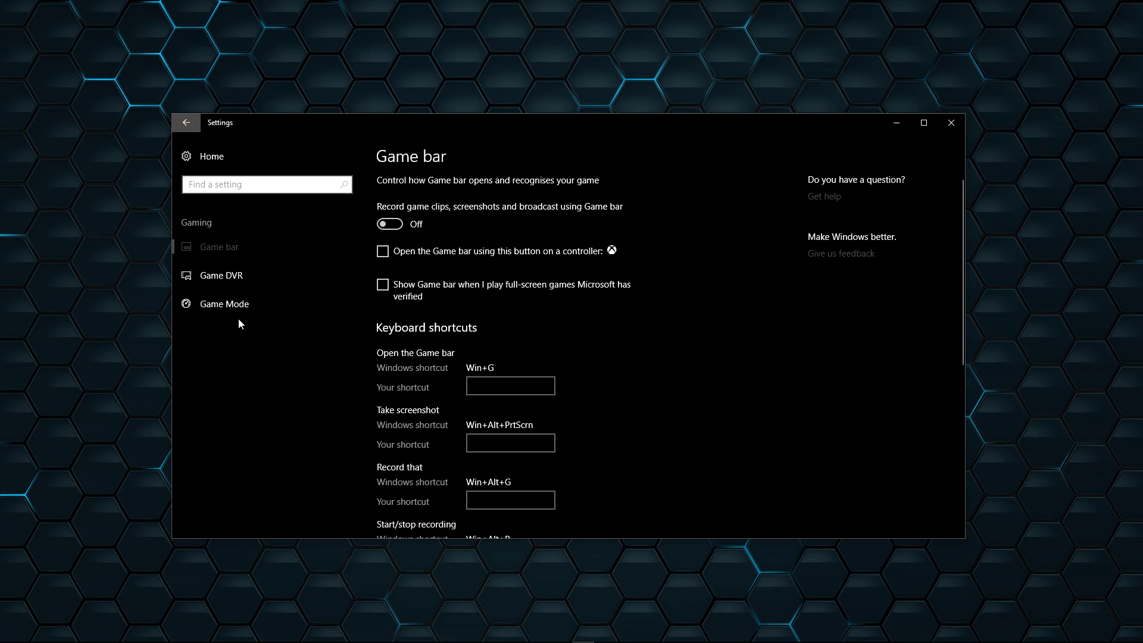
{"action": "mouse_move", "coordinate": [650, 355]}
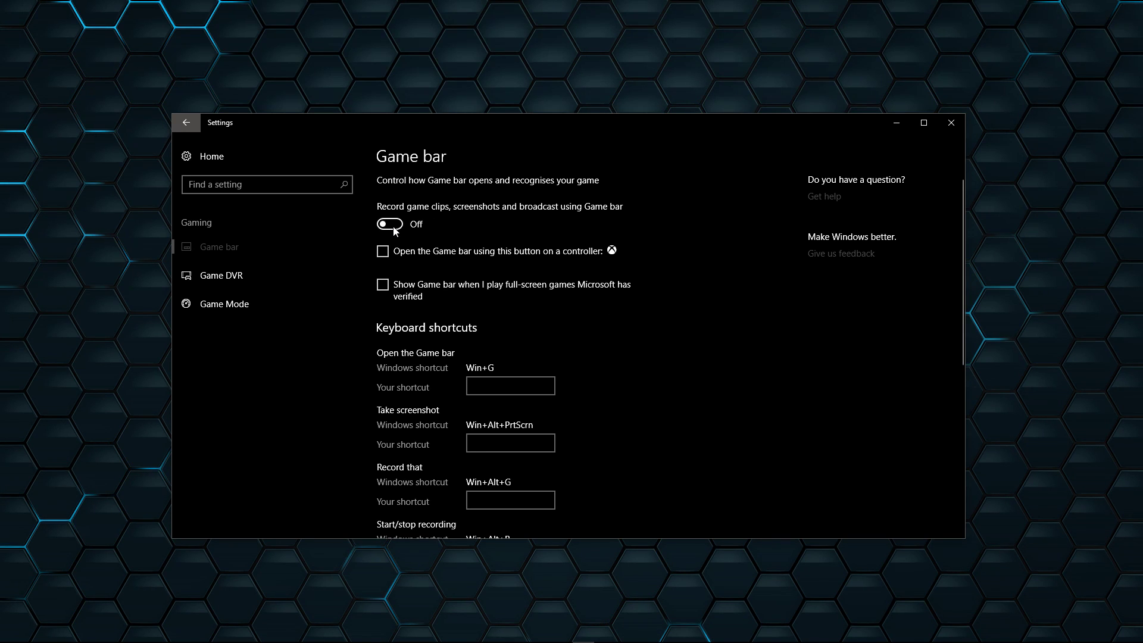
{"action": "left_click", "coordinate": [389, 223]}
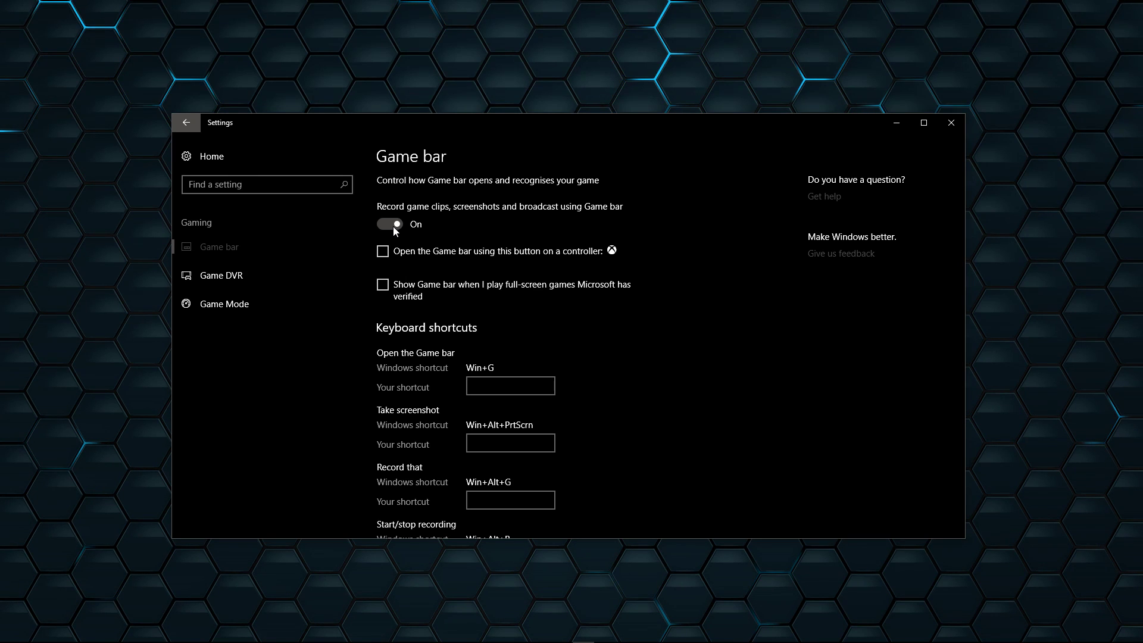
{"action": "left_click", "coordinate": [391, 223]}
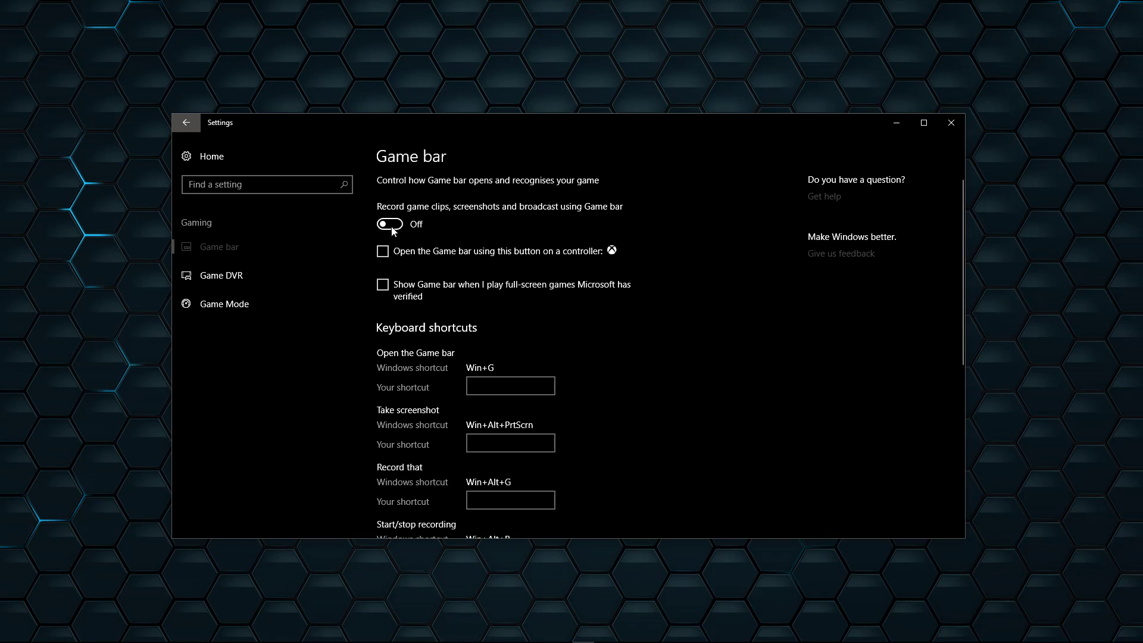
{"action": "left_click", "coordinate": [222, 275]}
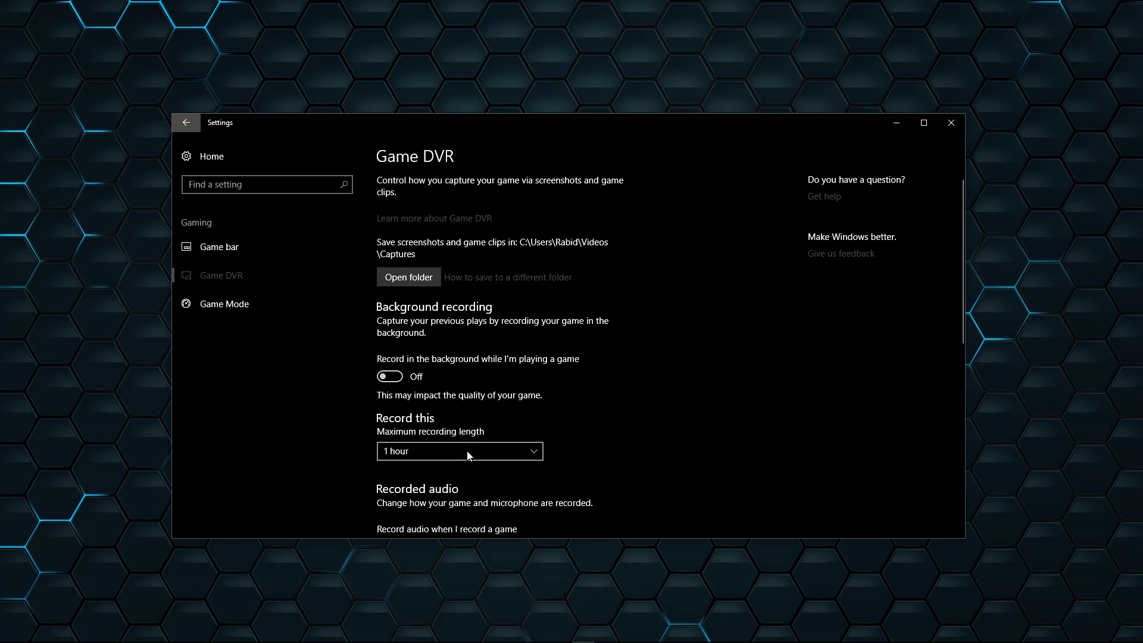
{"action": "left_click", "coordinate": [460, 450]}
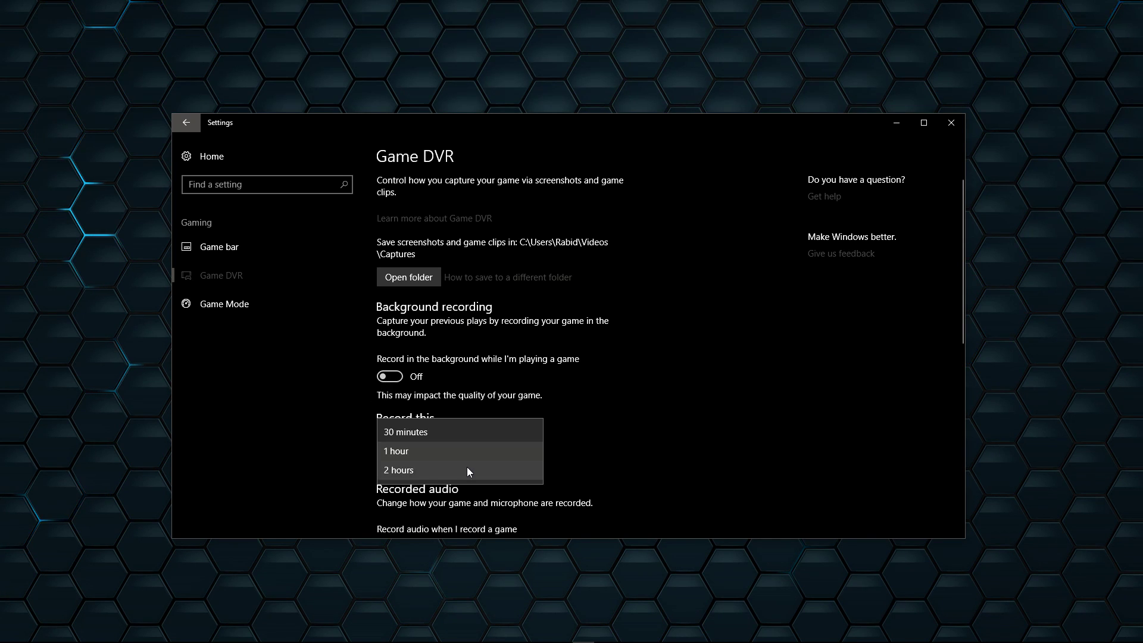
{"action": "left_click", "coordinate": [396, 450]}
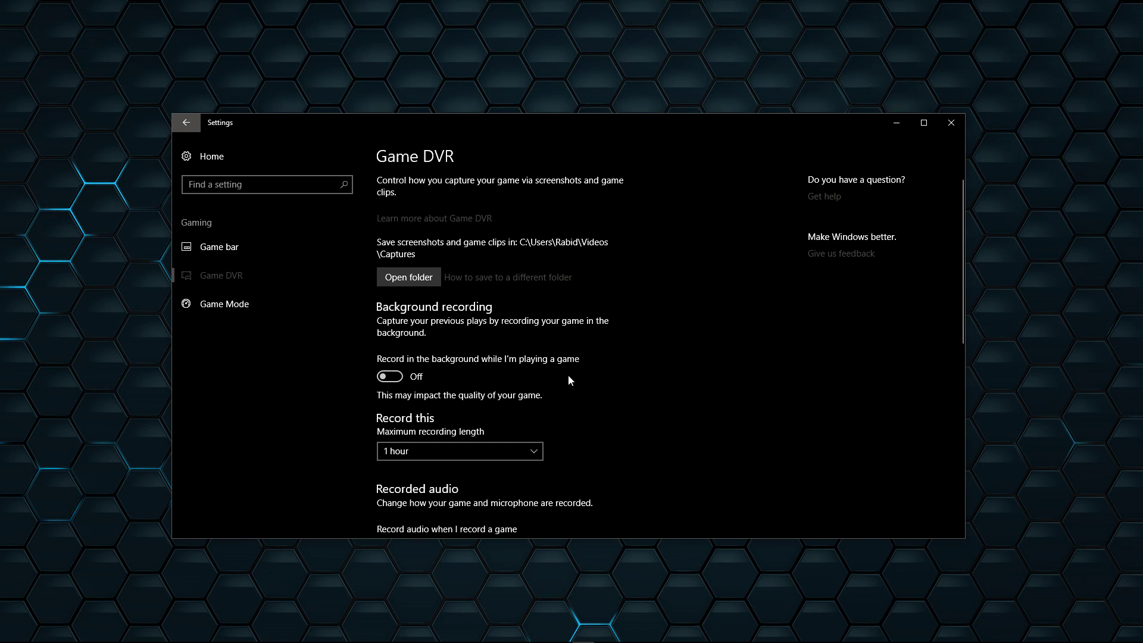
{"action": "mouse_move", "coordinate": [539, 371]}
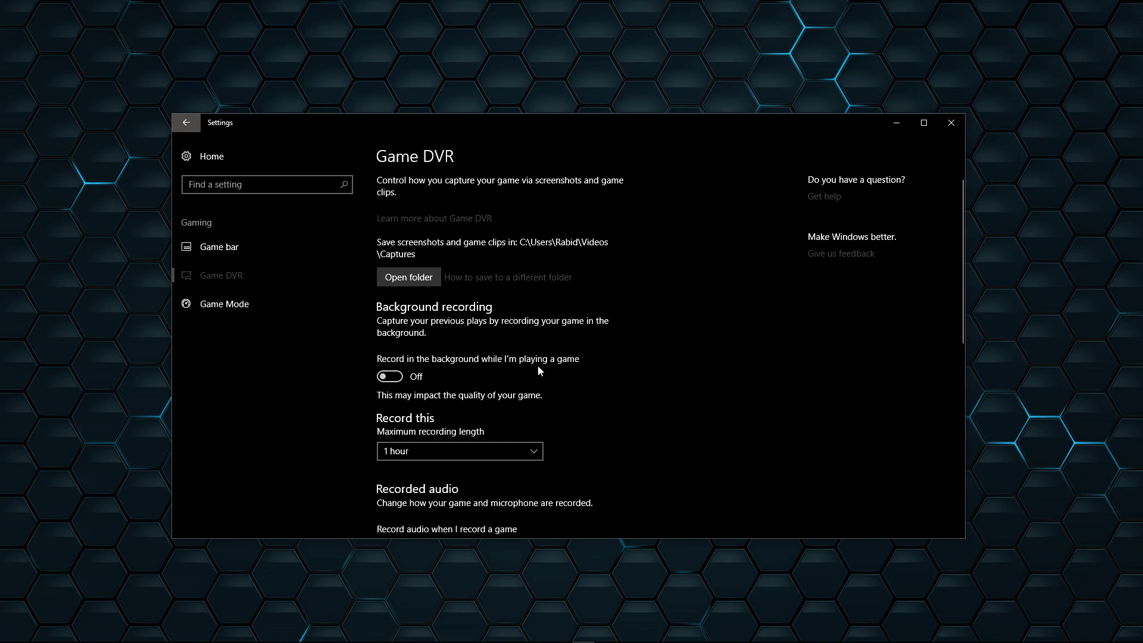
{"action": "mouse_move", "coordinate": [521, 395]}
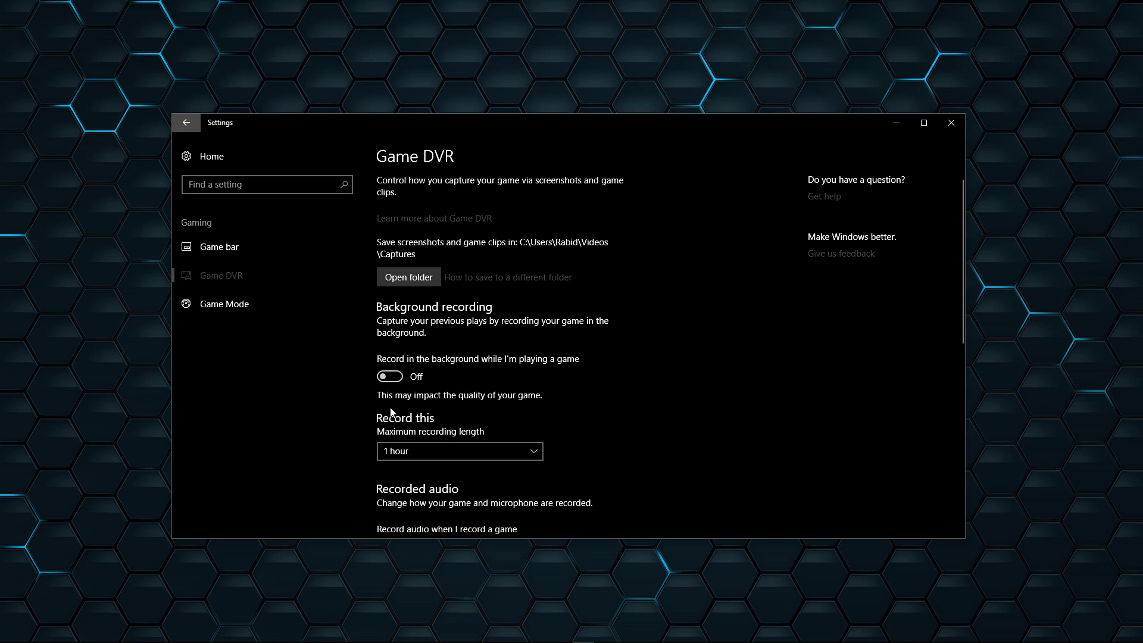
{"action": "mouse_move", "coordinate": [576, 405]}
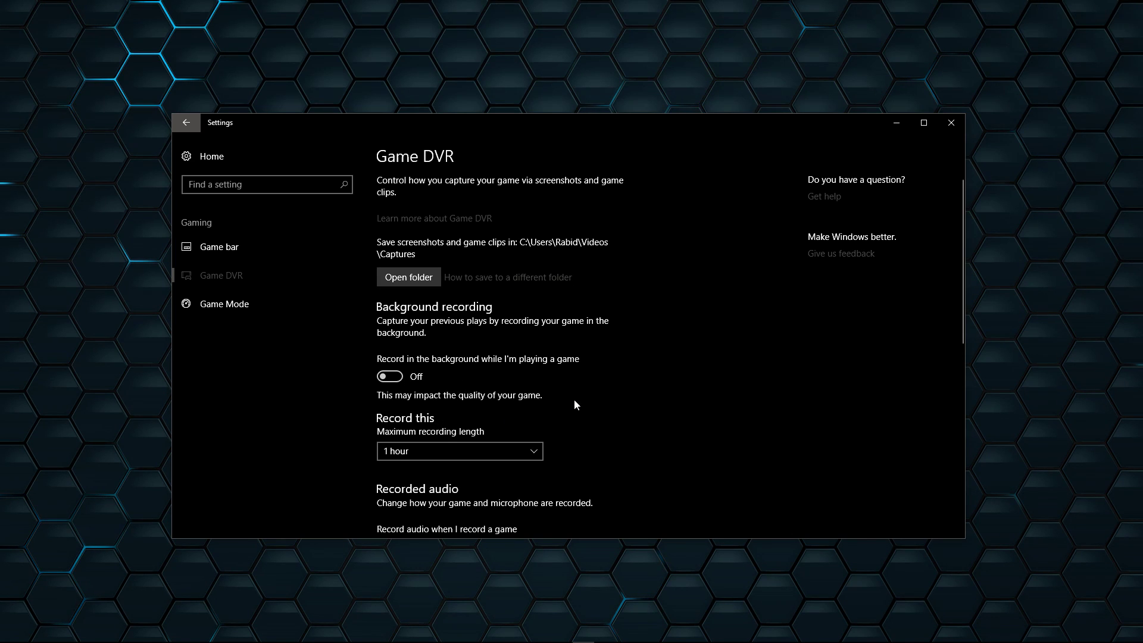